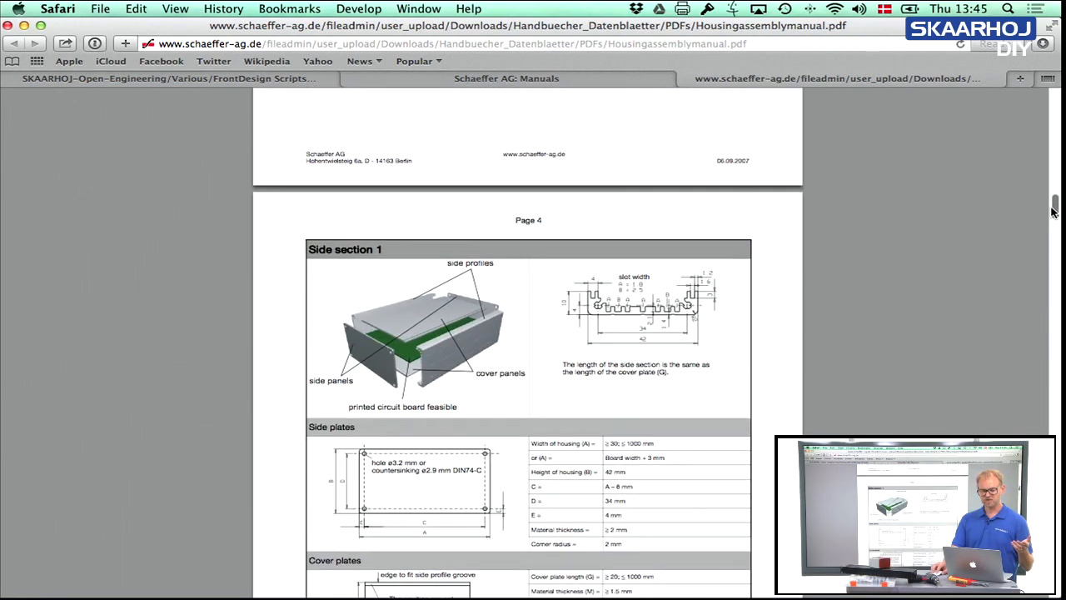
Scroll the housing assembly manual past the Housing section 1 profile drawings to page 9.
scroll("down", 3)
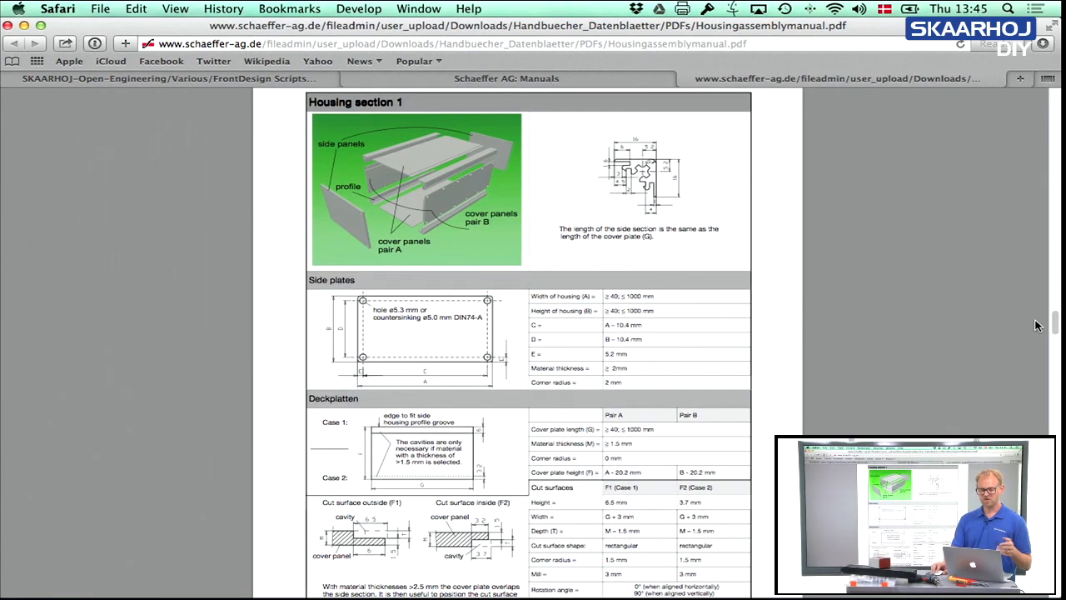
scroll("down", 3)
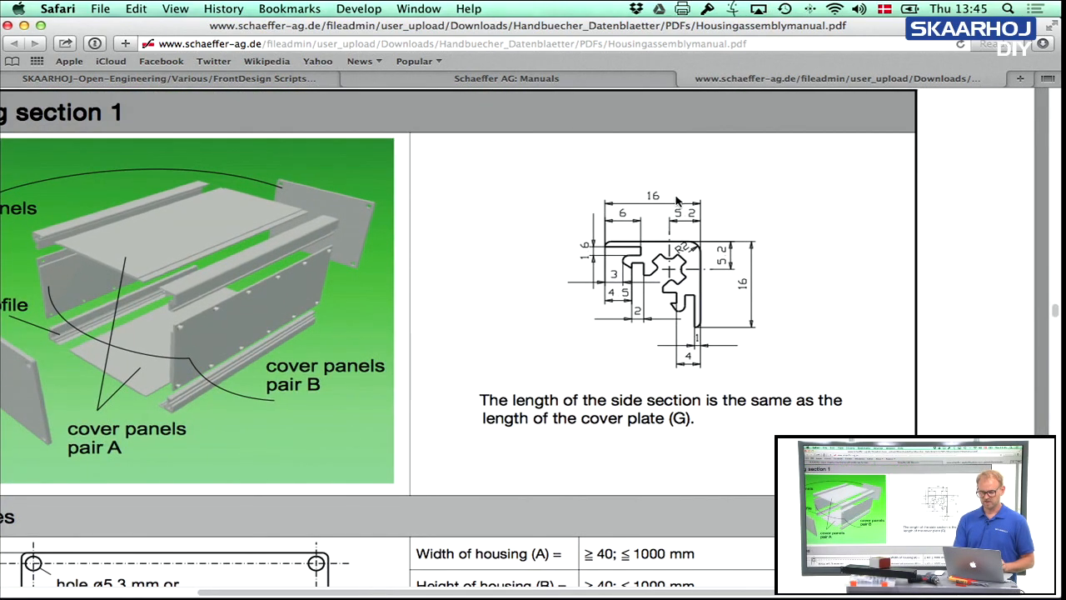
scroll("down", 3)
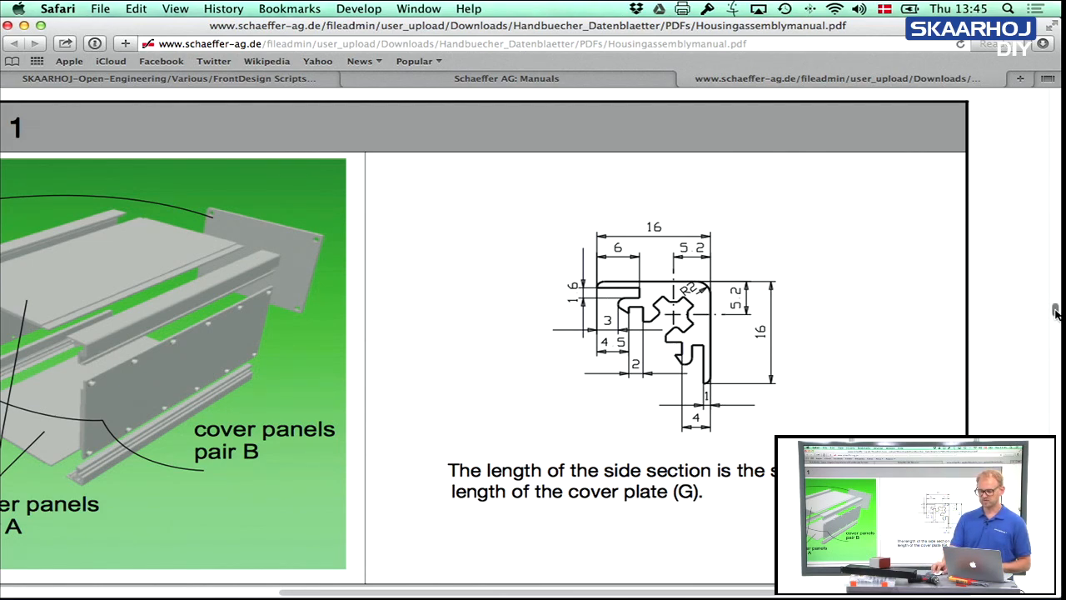
scroll("down", 3)
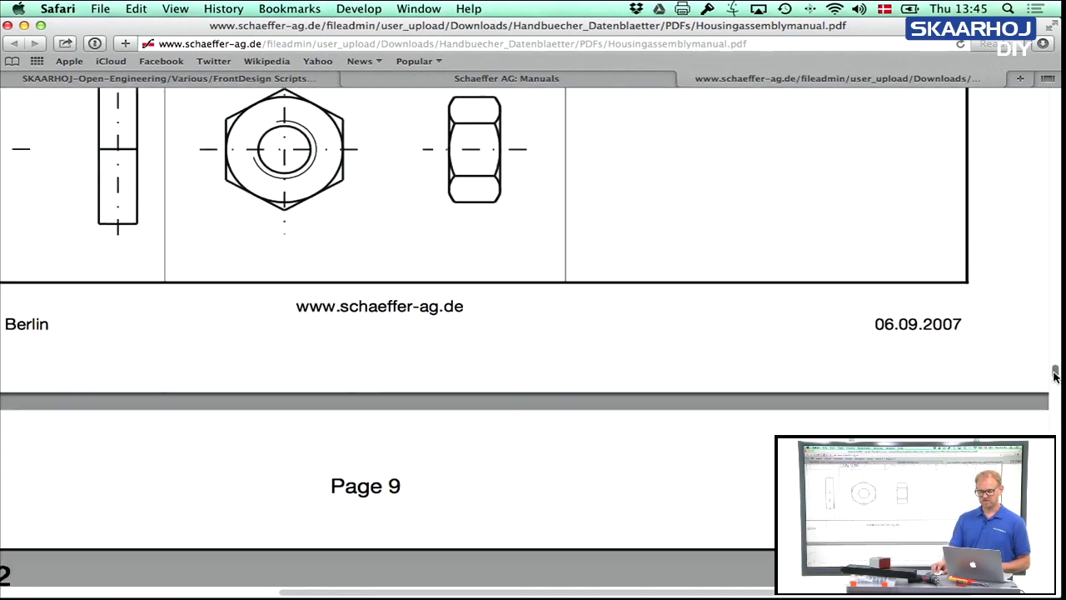
scroll("down", 3)
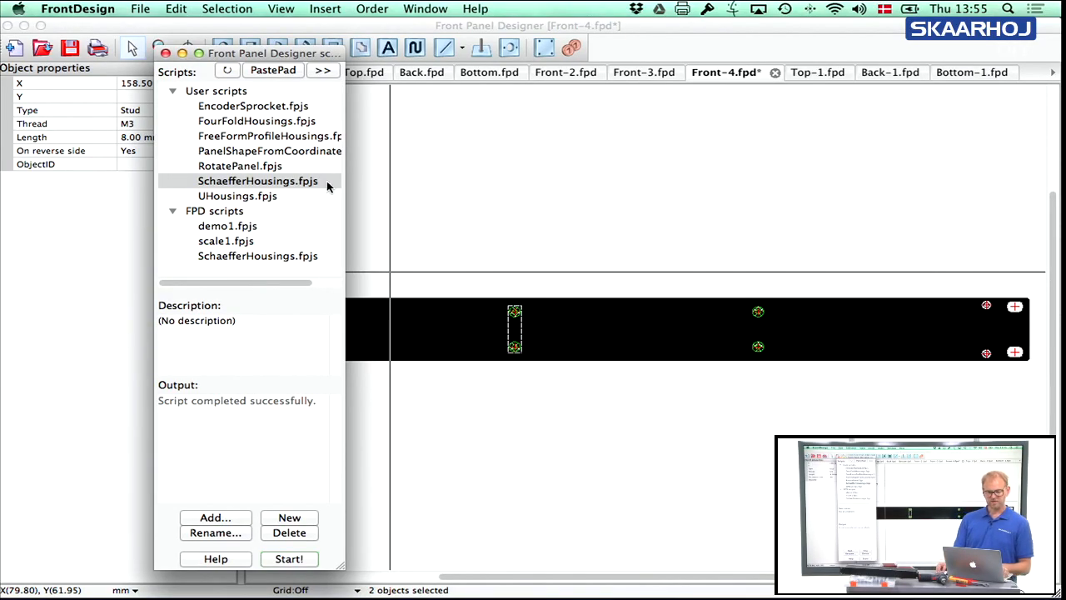
Start SchaefferHousings.fpjs and choose 'Housing with enclosure profiles'.
left_click(258, 181)
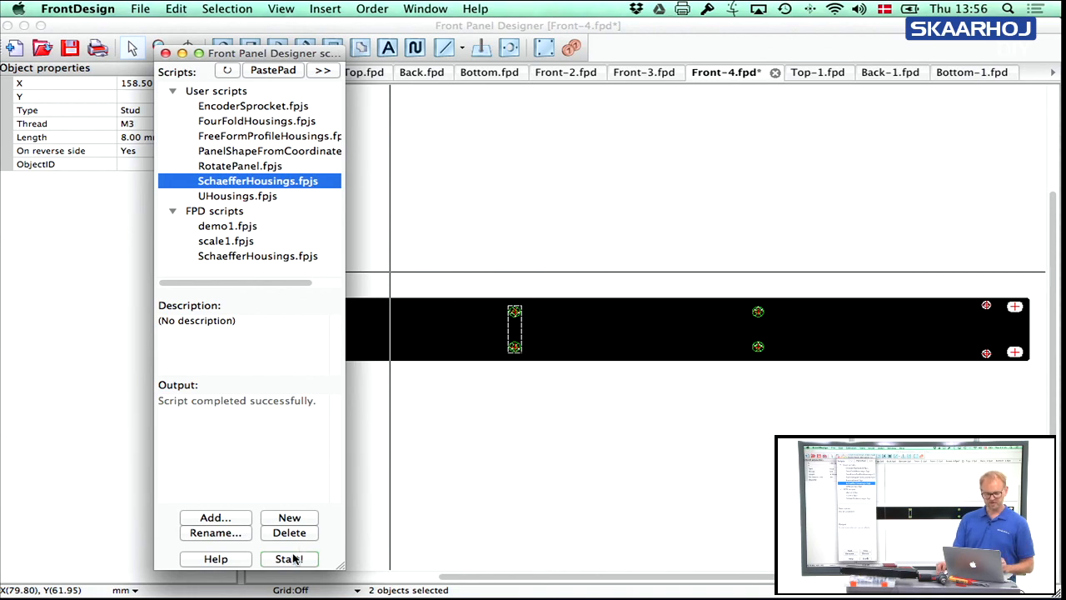
left_click(289, 558)
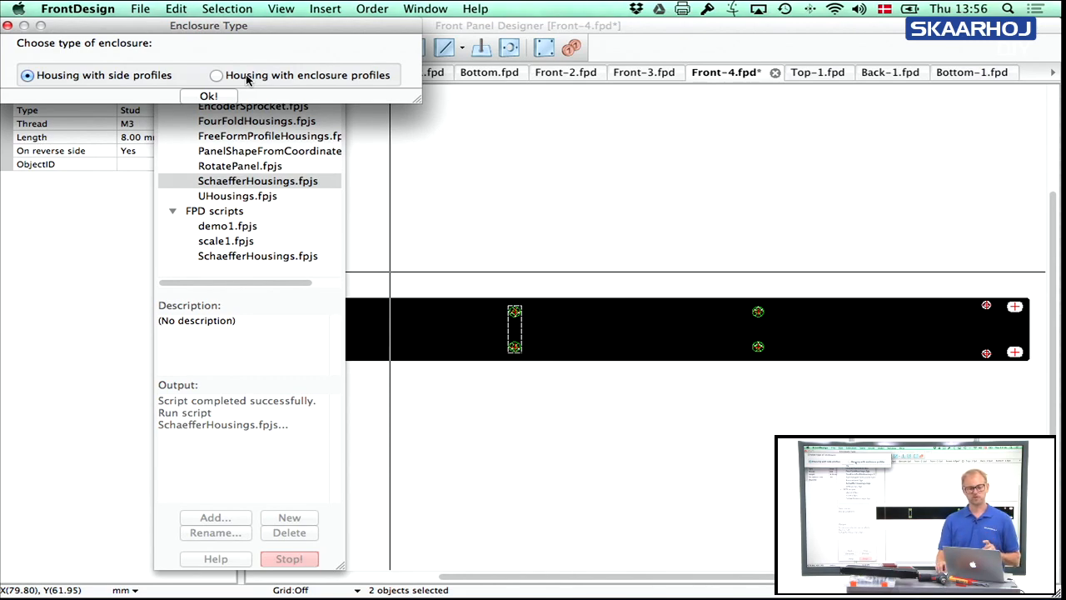
left_click(215, 74)
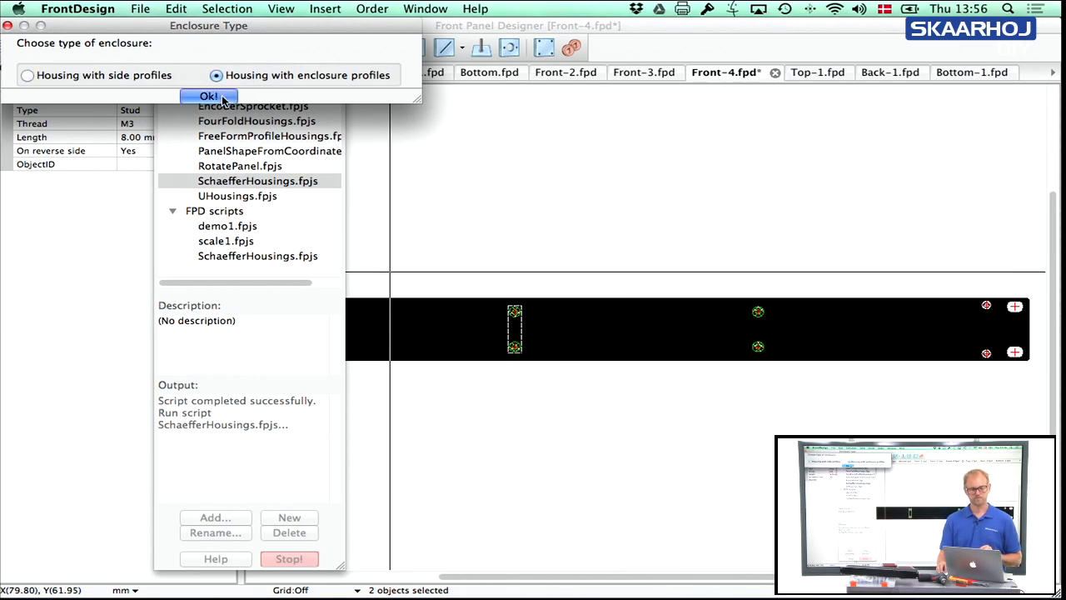
left_click(209, 96)
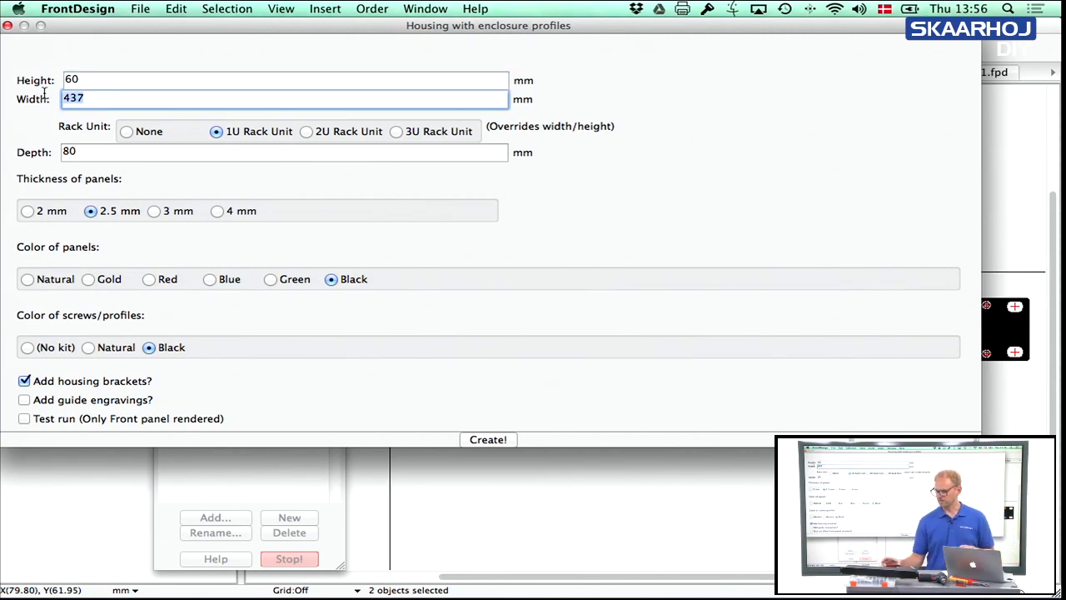
Enter width 100 and height 56, pick Red panels and Natural profiles, then create the housing.
type("100")
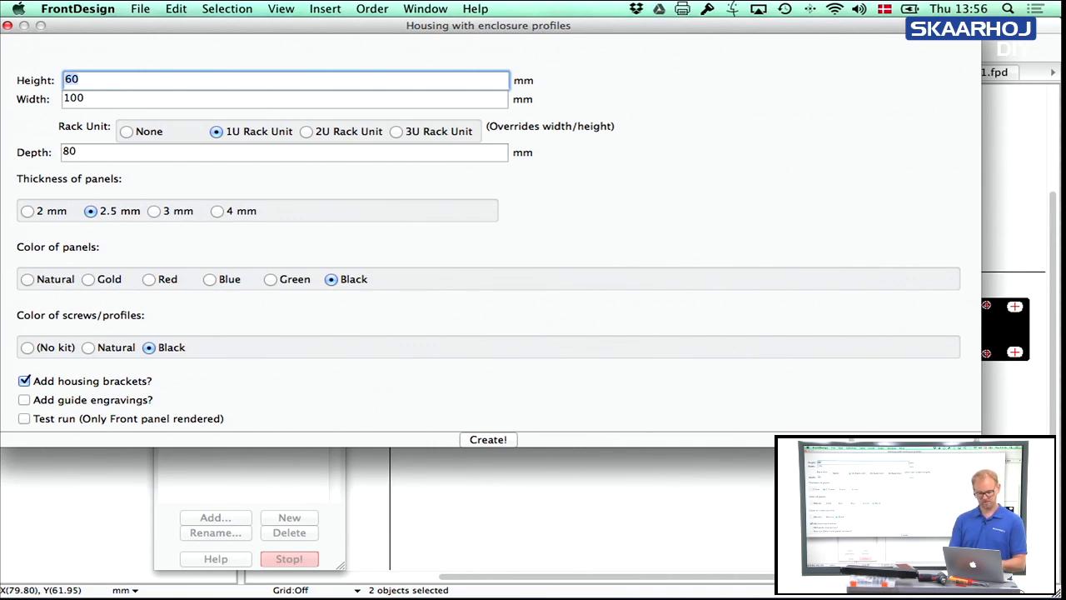
type("56")
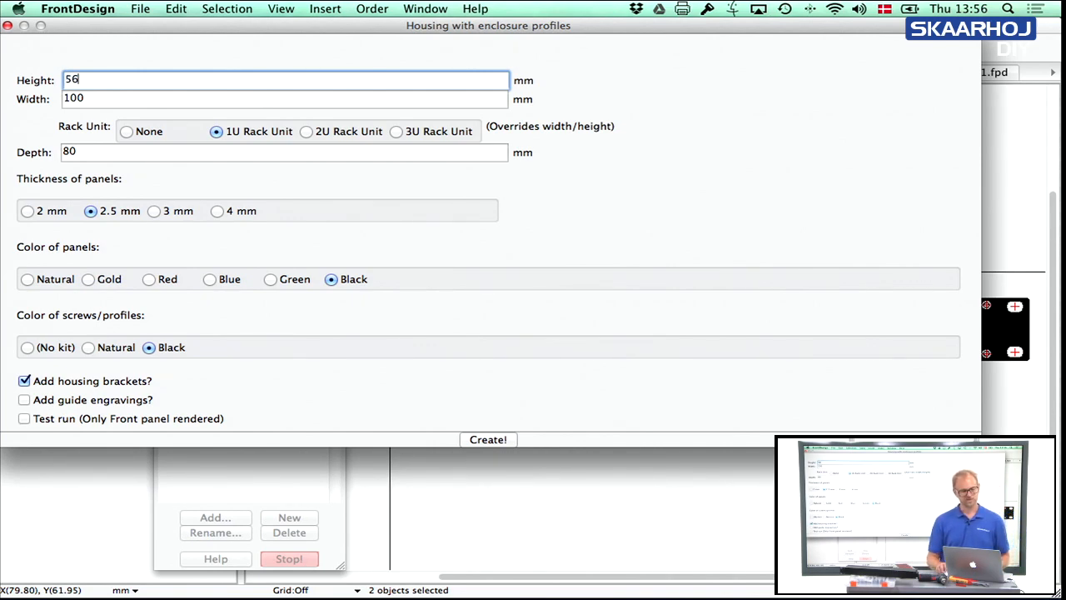
left_click(126, 132)
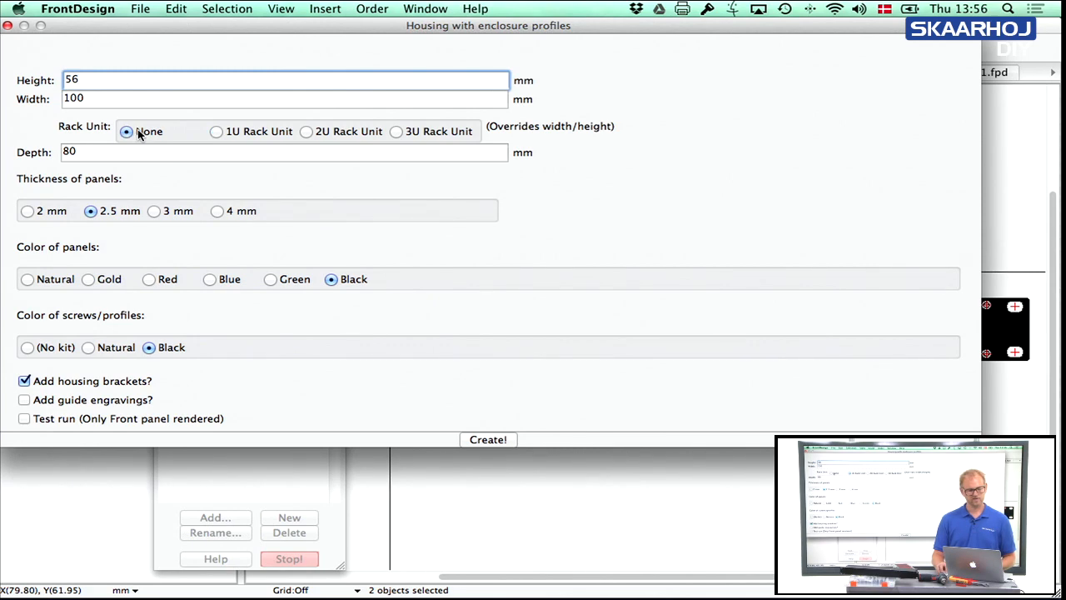
mouse_move(137, 133)
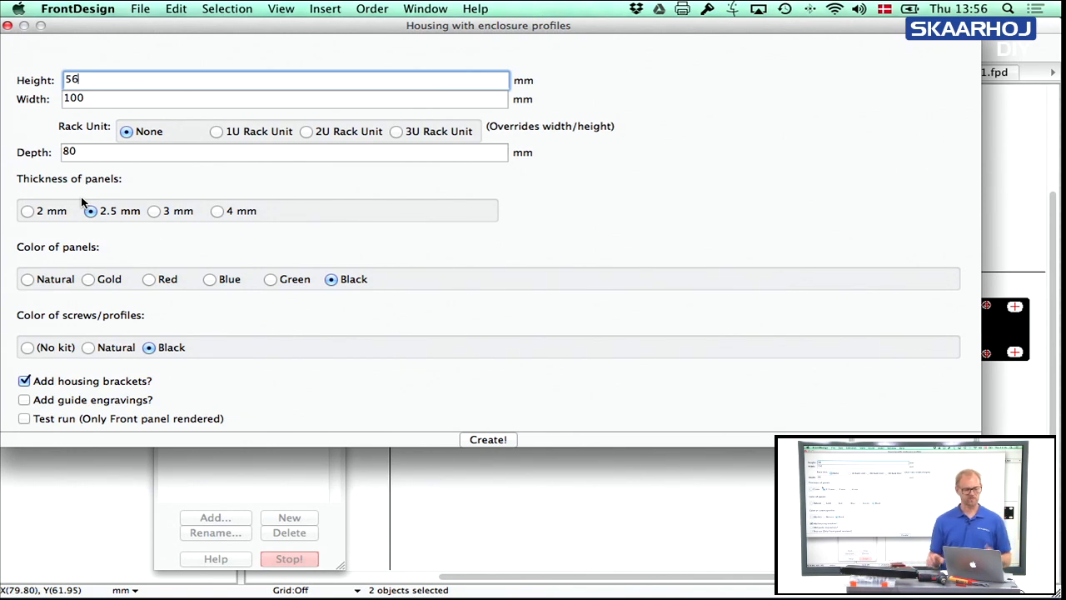
left_click(148, 279)
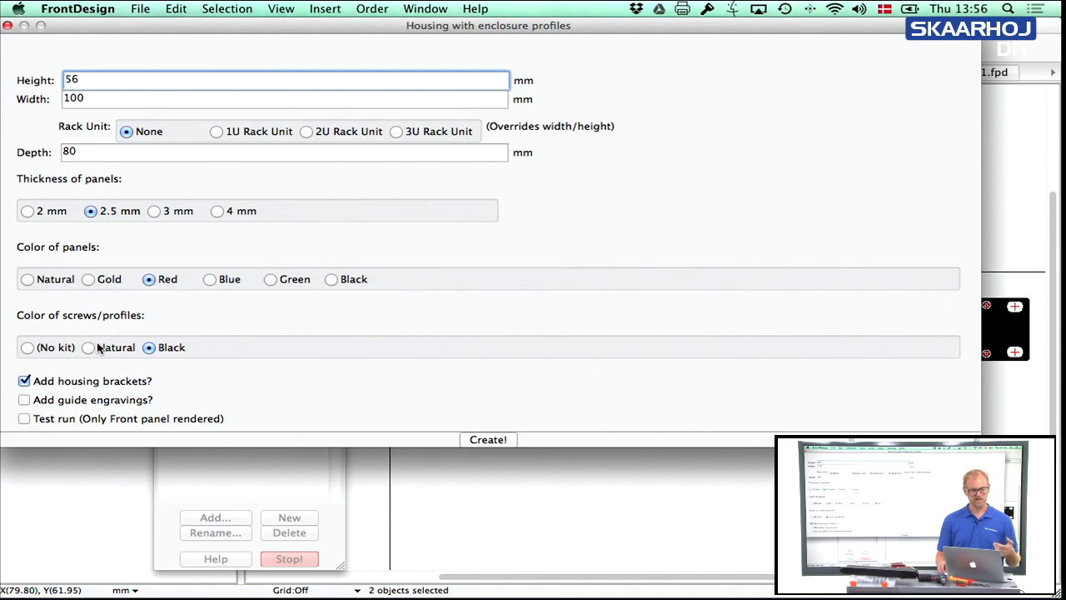
left_click(89, 348)
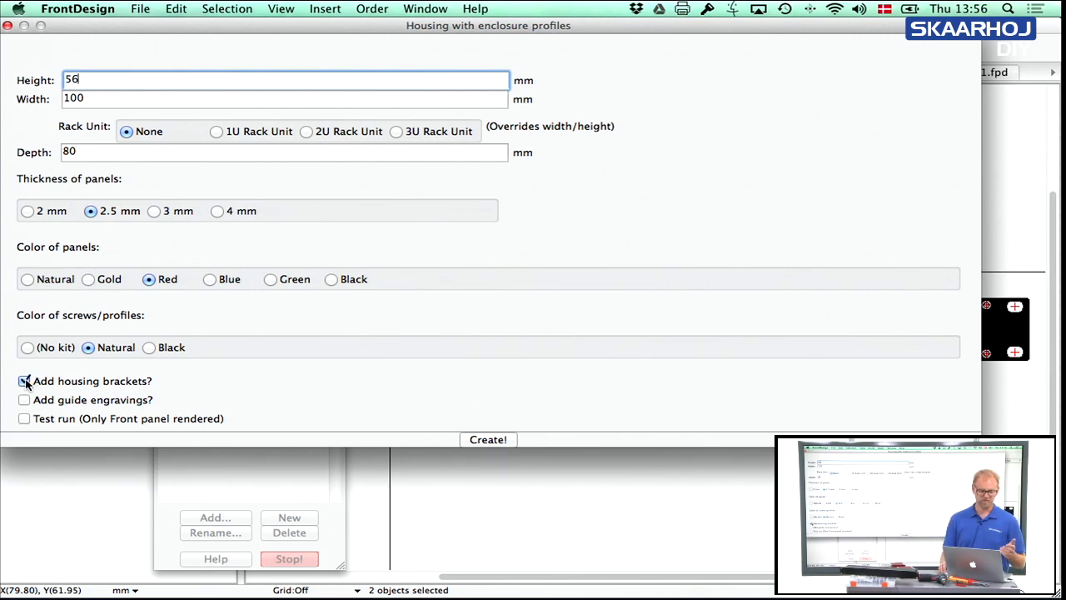
left_click(24, 381)
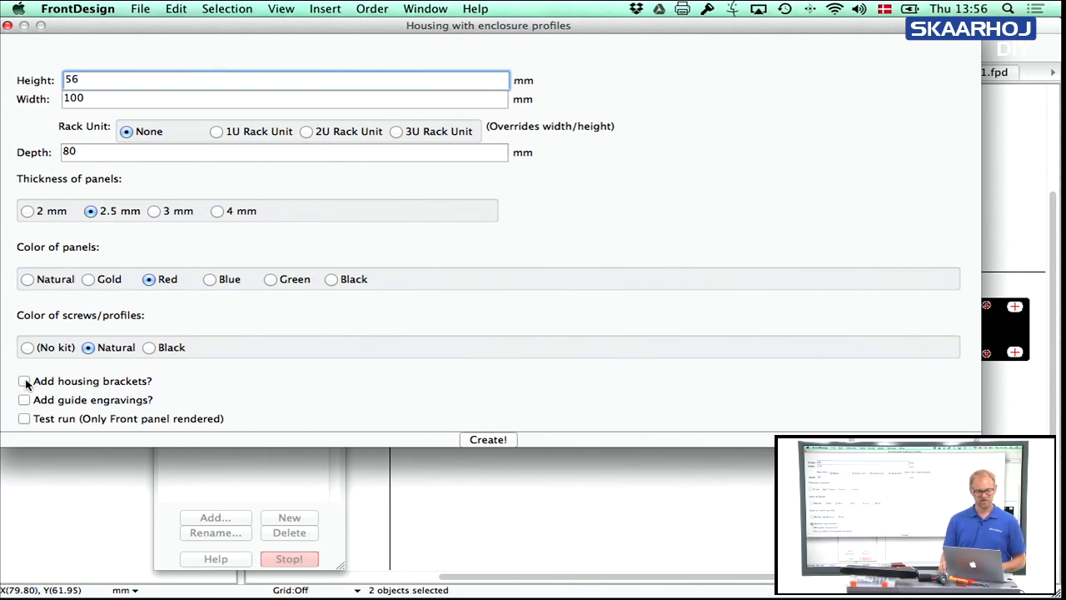
mouse_move(433, 431)
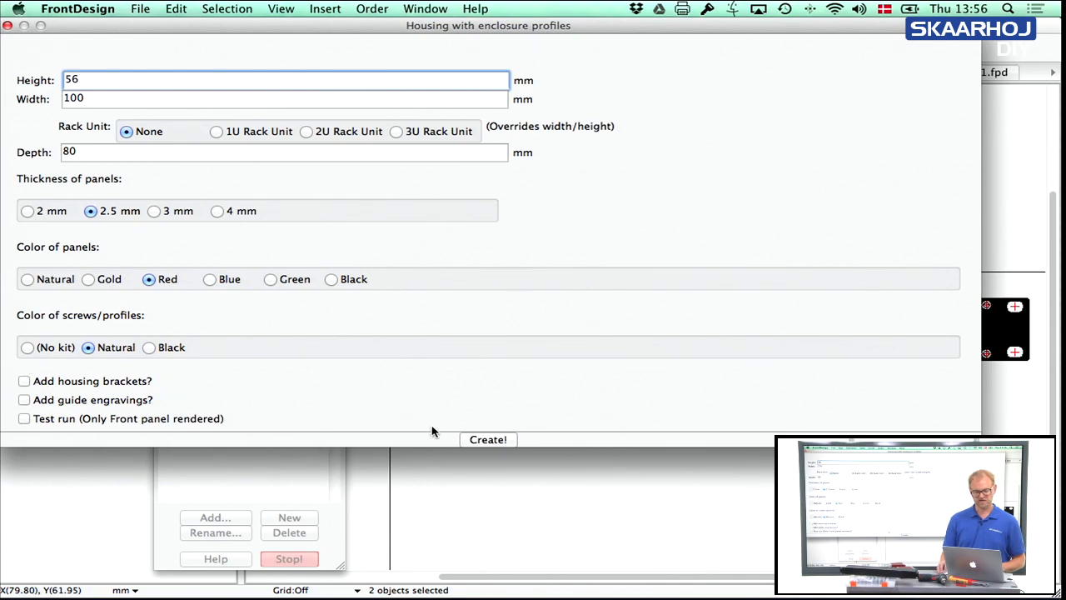
left_click(489, 439)
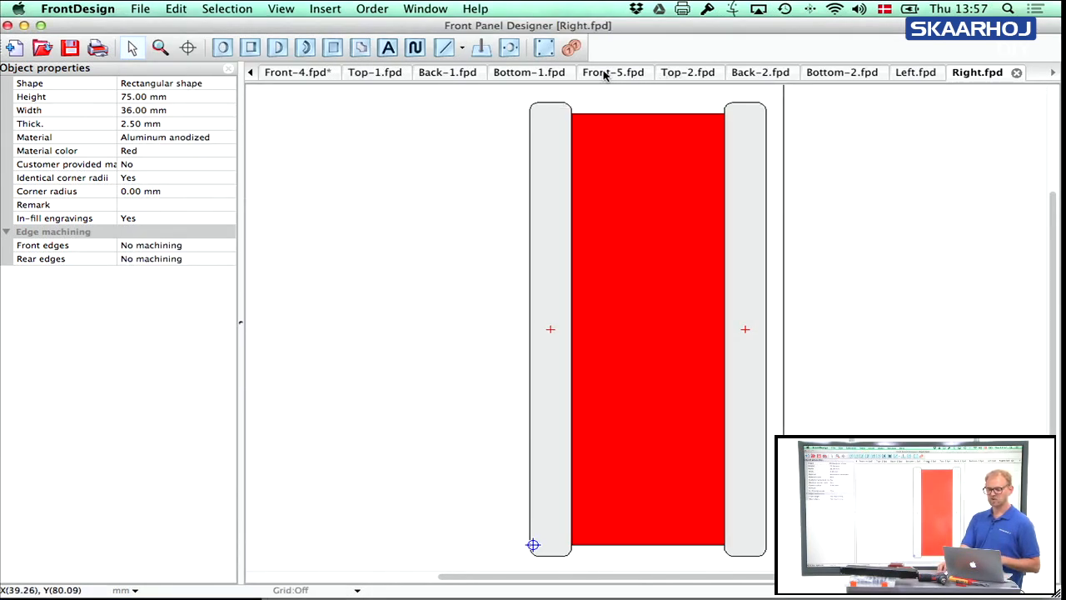
Check the Front-5.fpd and Back-2.fpd panels, ending on Front-5.
left_click(613, 71)
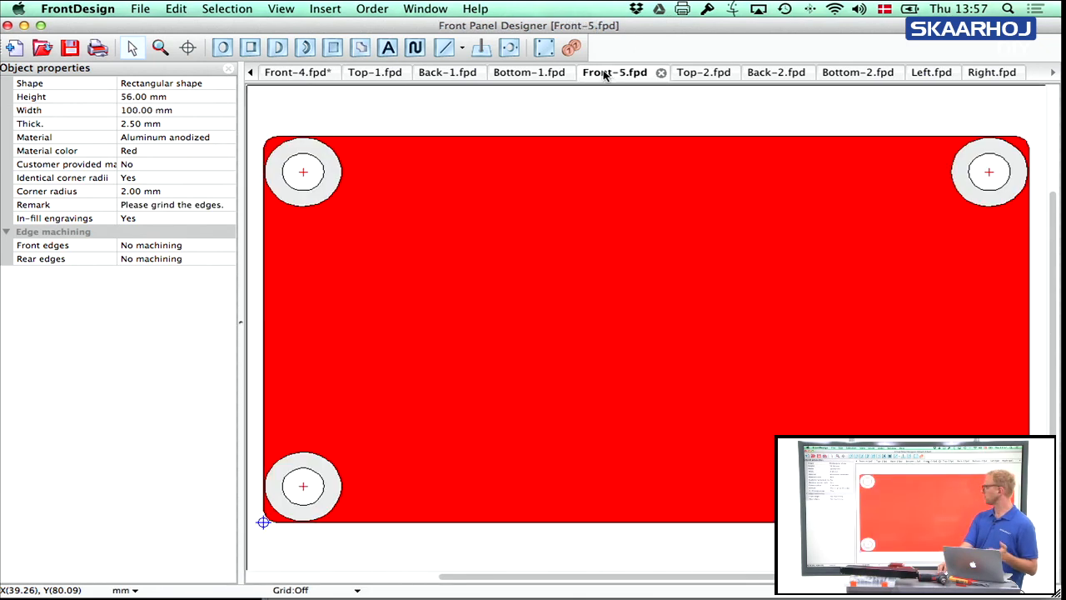
left_click(762, 72)
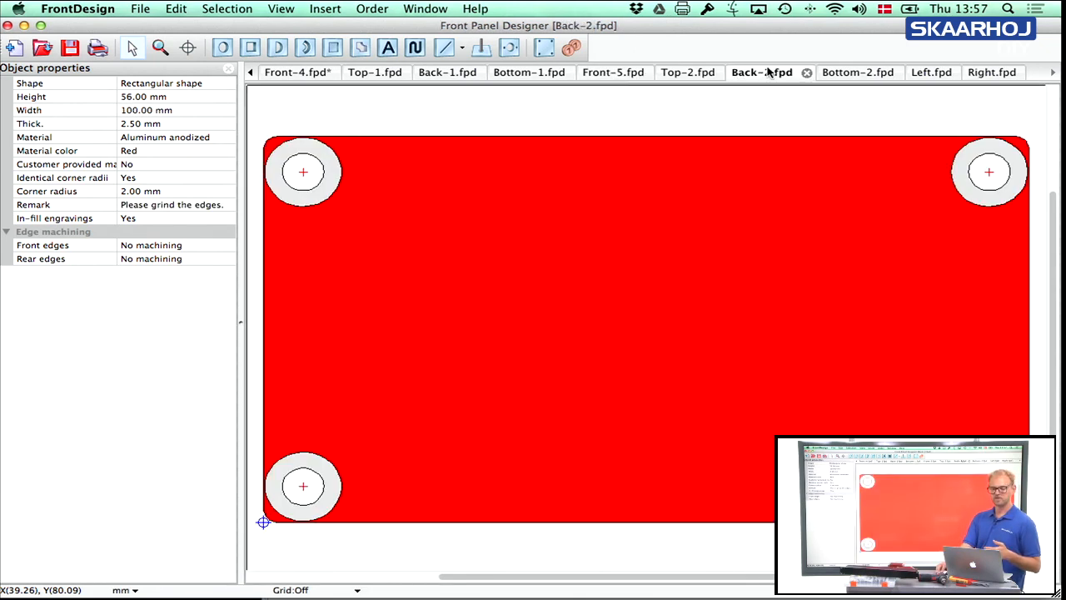
left_click(615, 72)
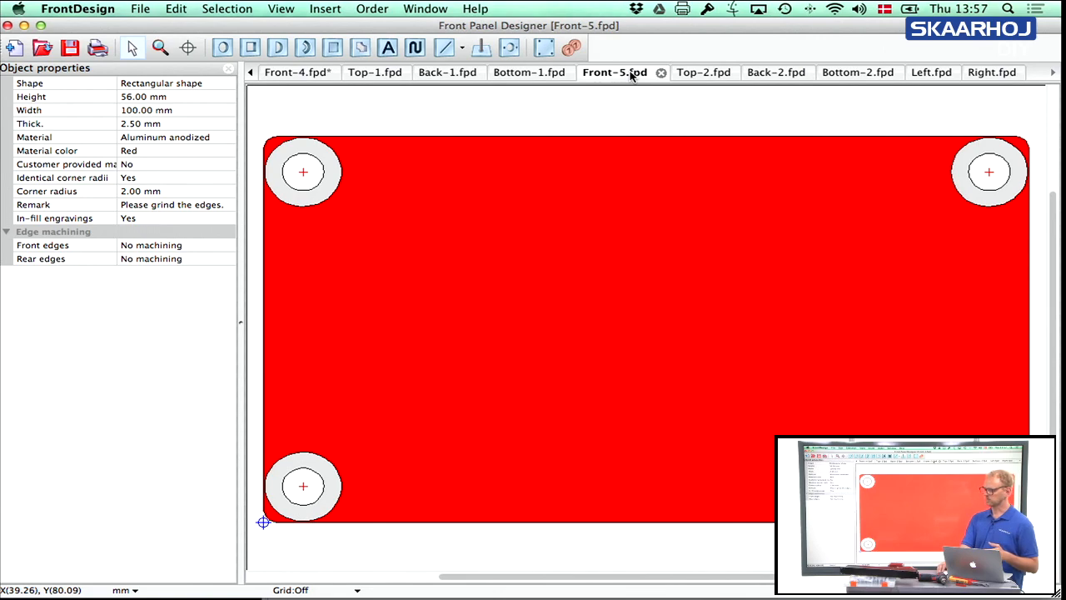
mouse_move(651, 77)
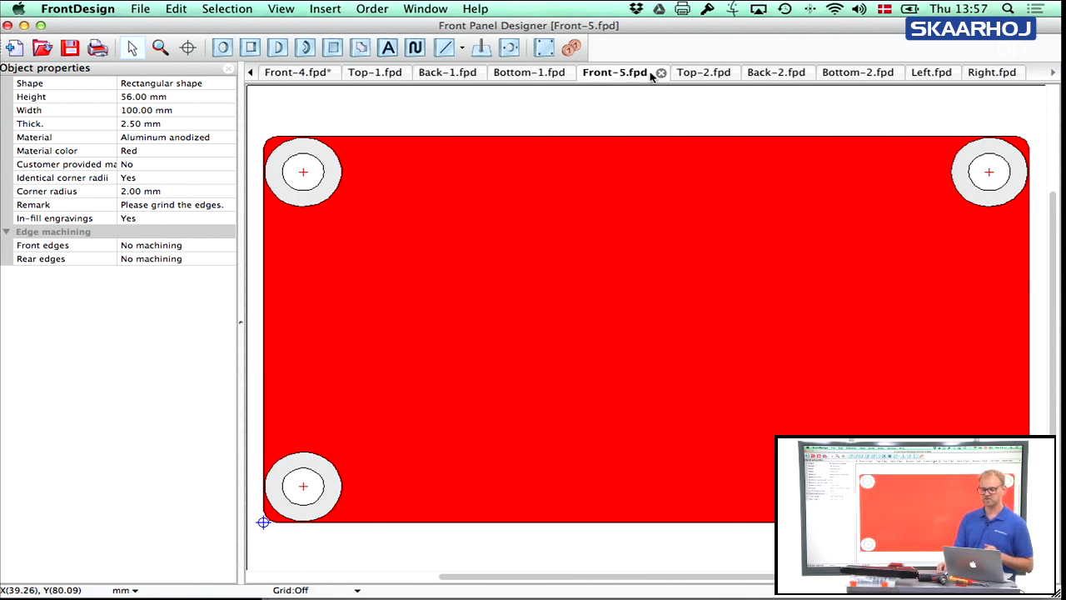
View the Top-2.fpd, Bottom-2.fpd and Left.fpd panels in turn.
left_click(689, 72)
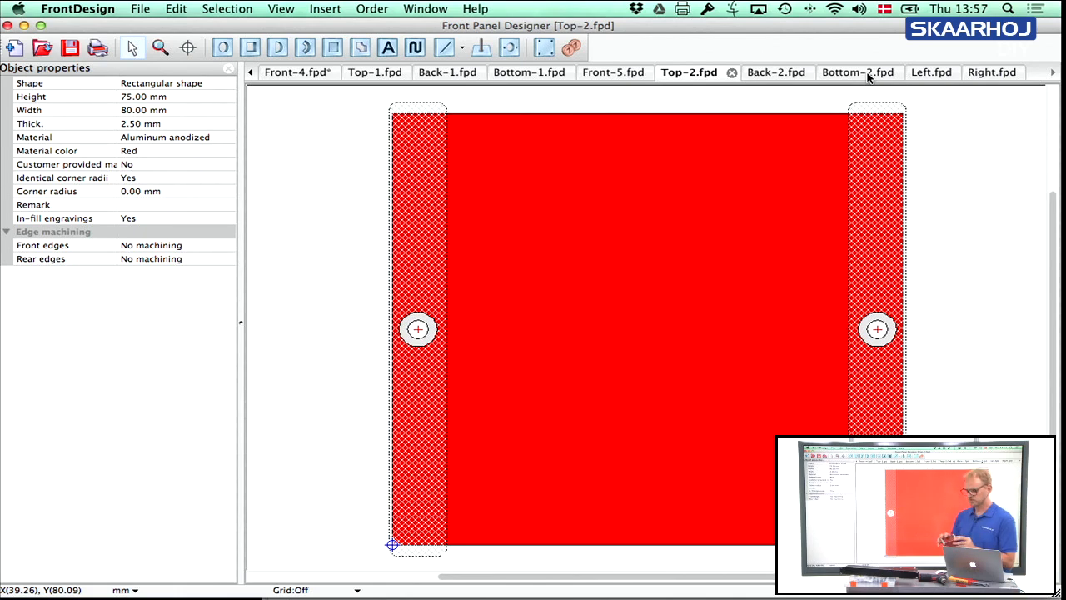
left_click(844, 72)
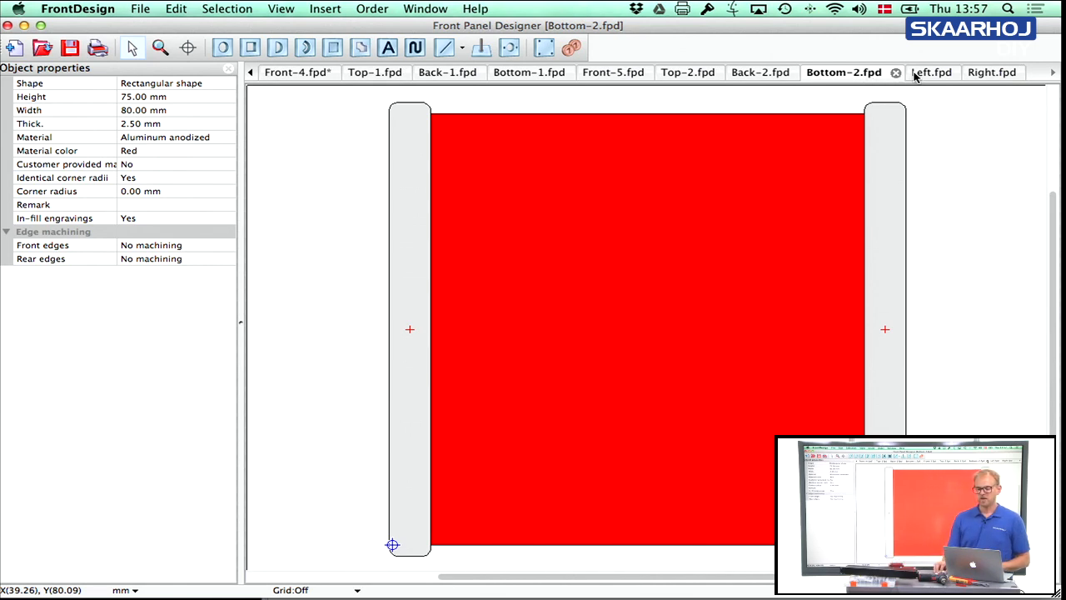
left_click(978, 71)
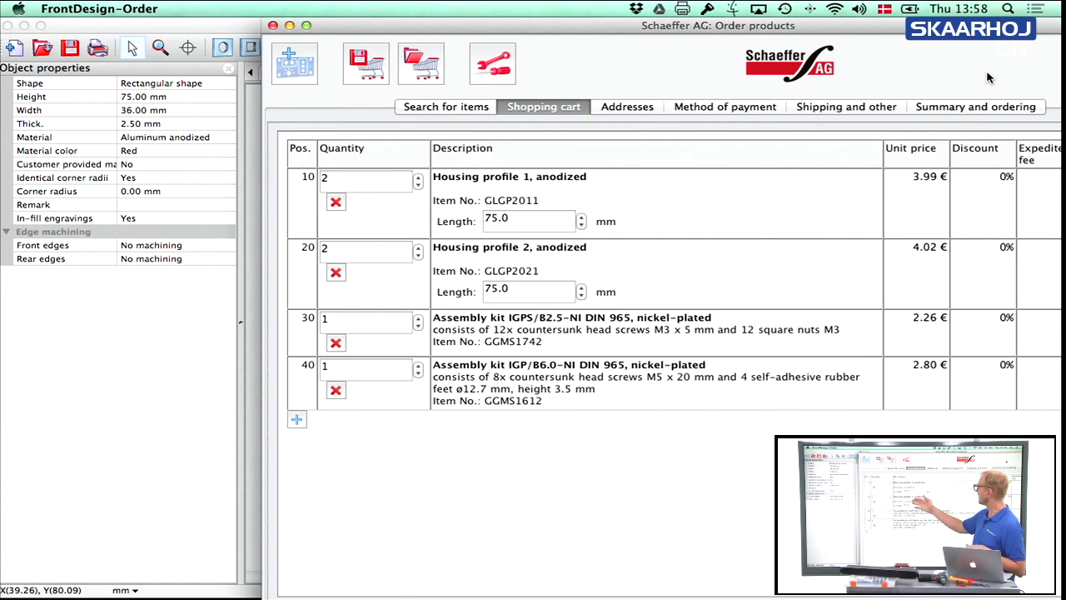
mouse_move(871, 130)
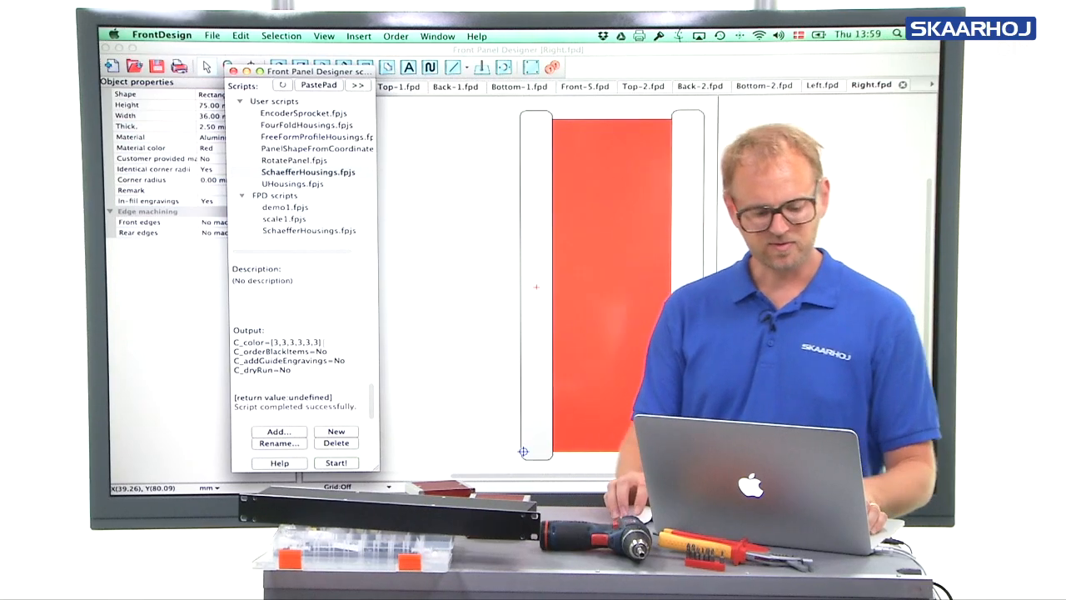
Rerun the housing script with enclosure profiles and set the rack height to 3U.
left_click(337, 463)
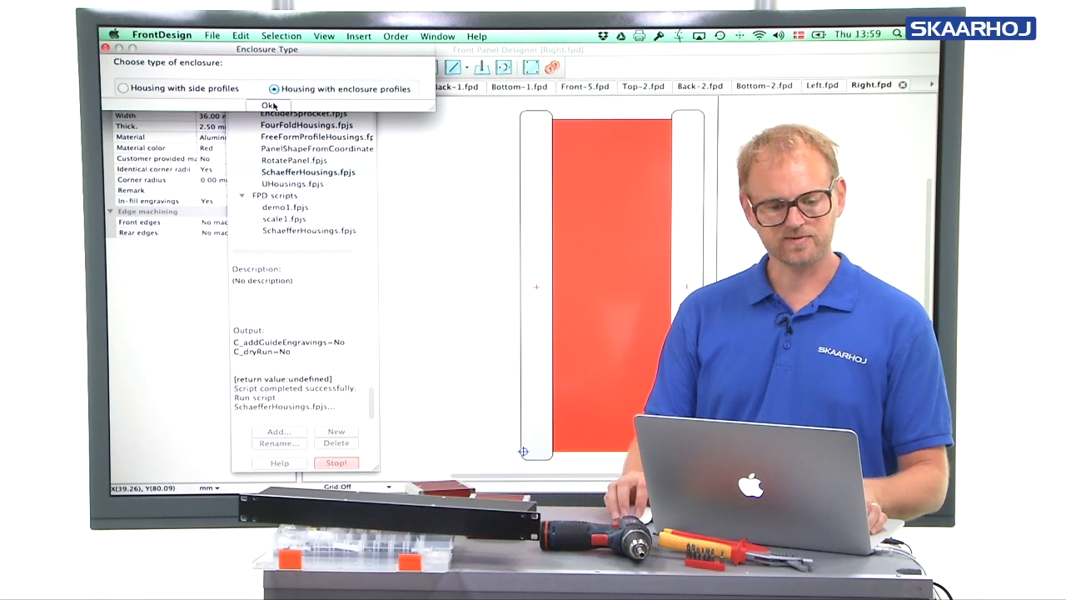
left_click(269, 105)
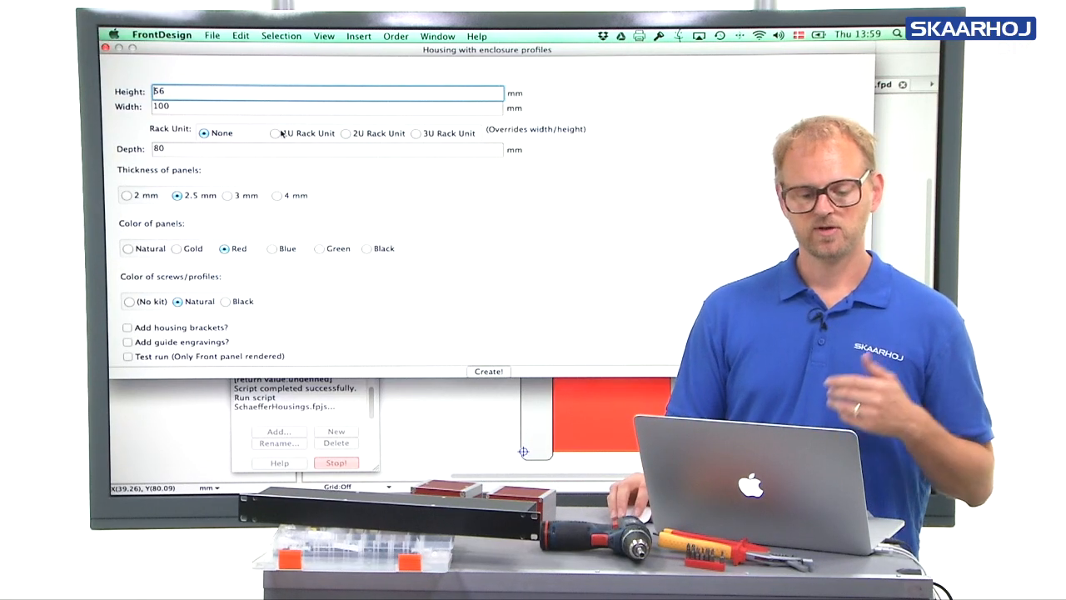
left_click(275, 134)
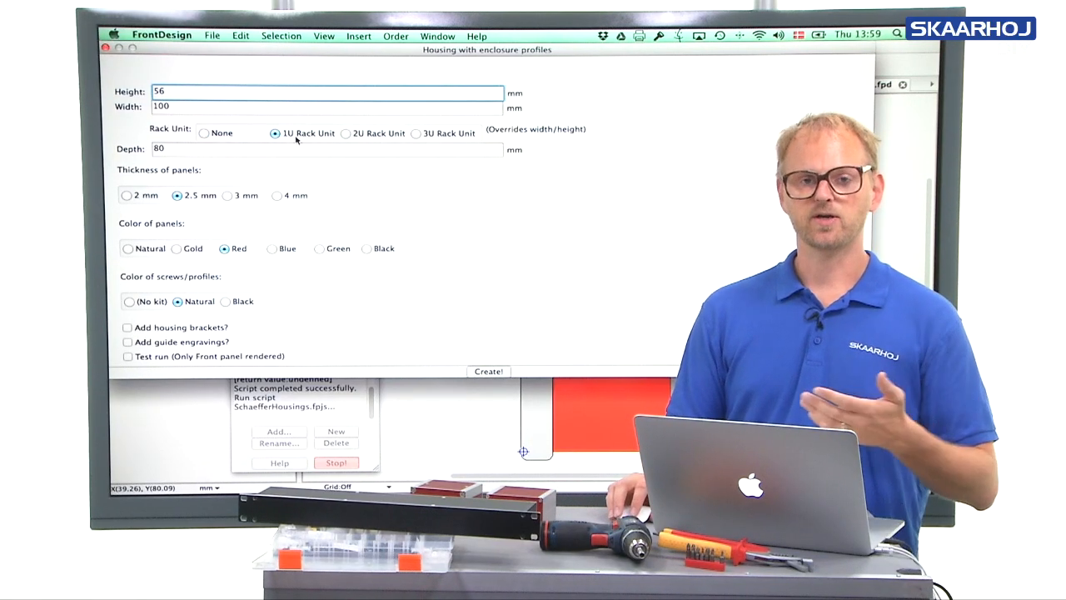
left_click(346, 133)
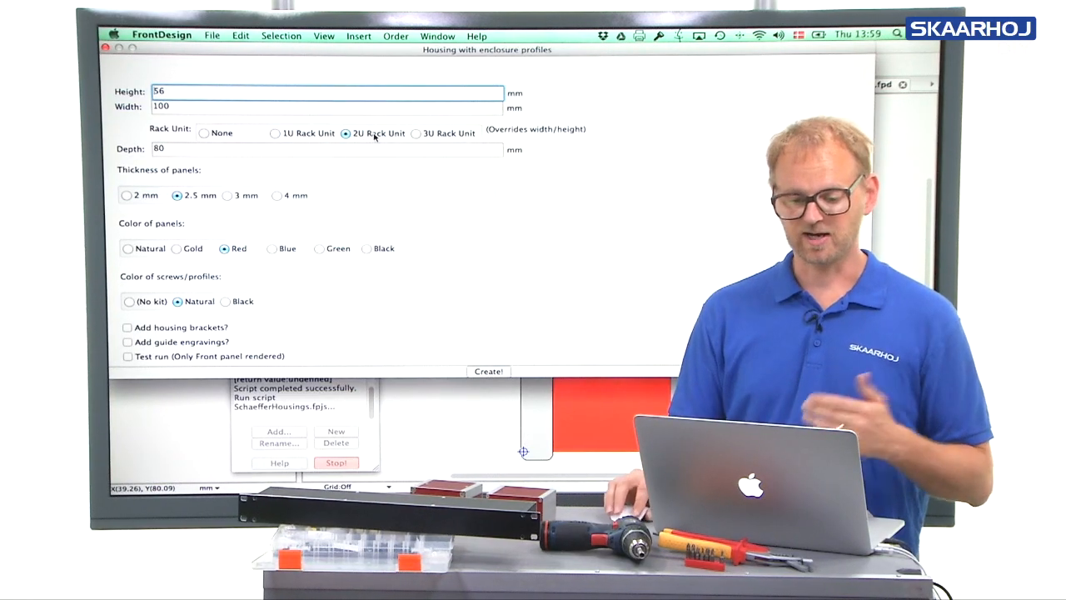
left_click(417, 134)
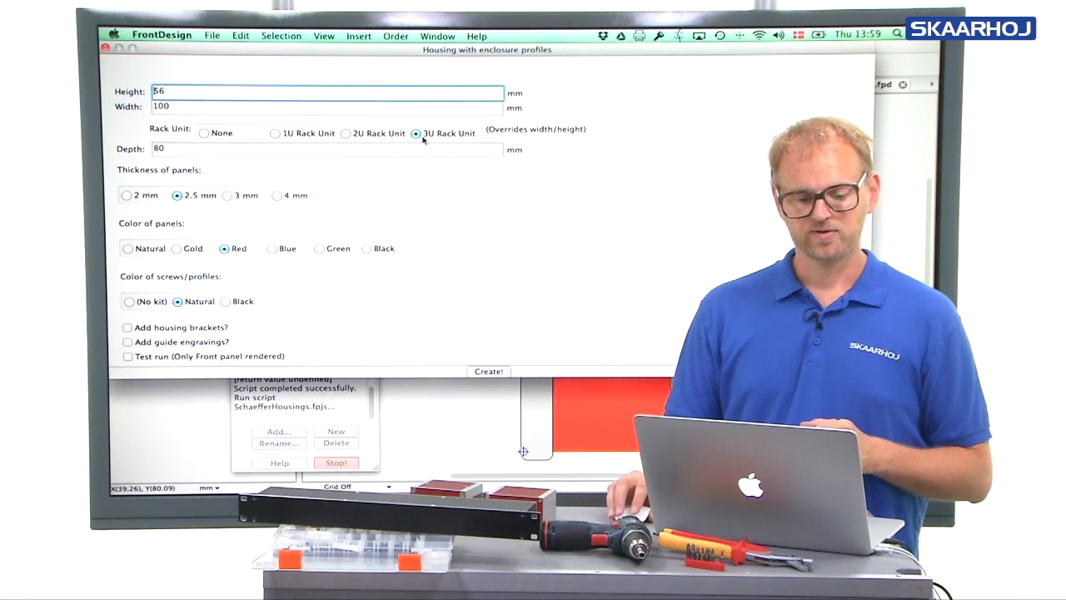
mouse_move(372, 232)
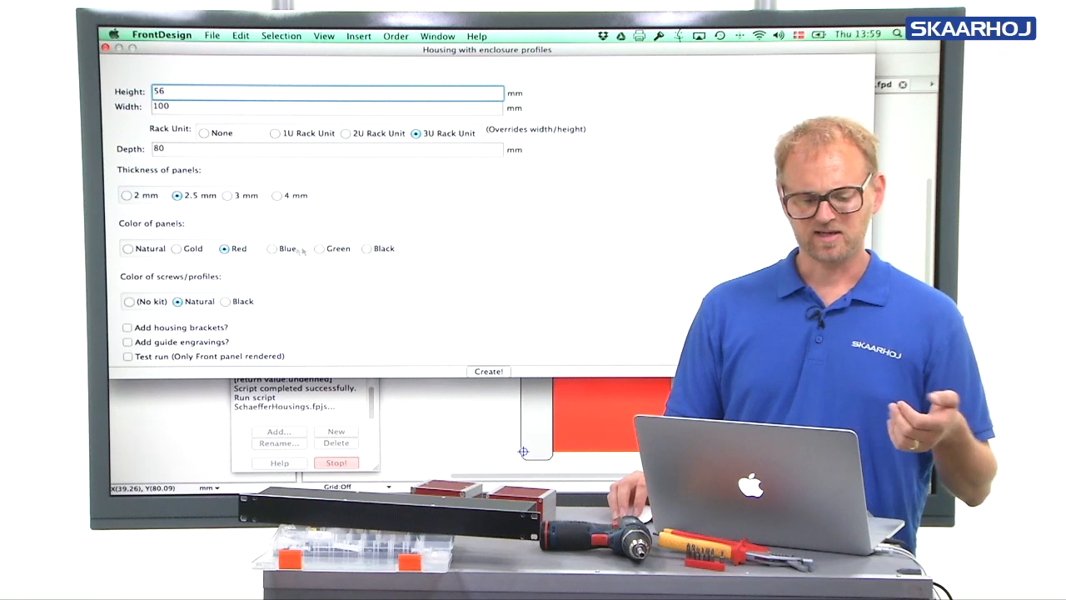
Choose Blue panels, (No kit) and guide engravings, then create the housing.
left_click(271, 248)
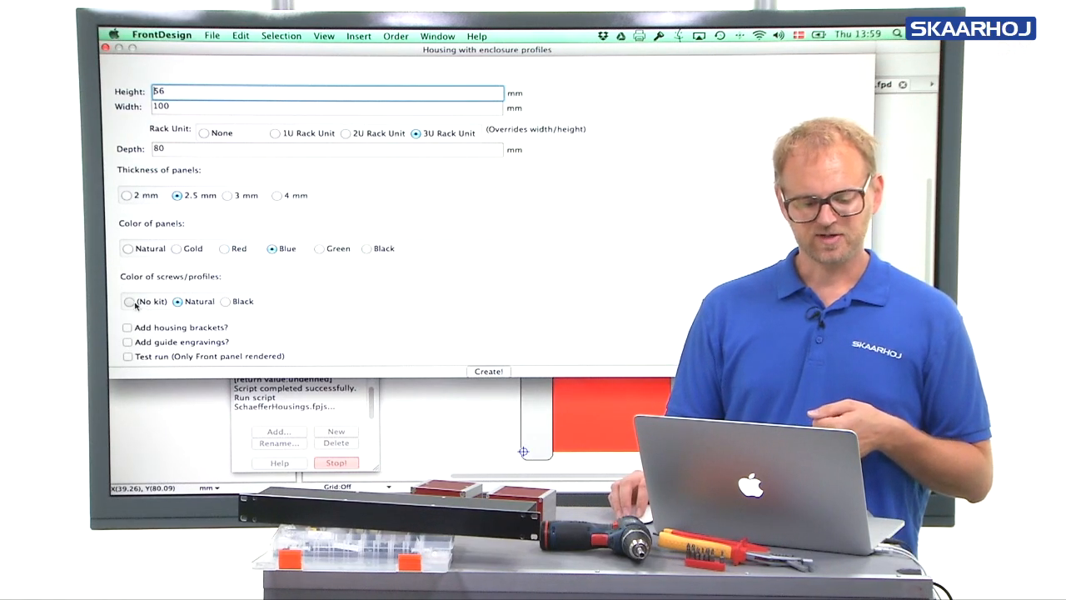
left_click(128, 327)
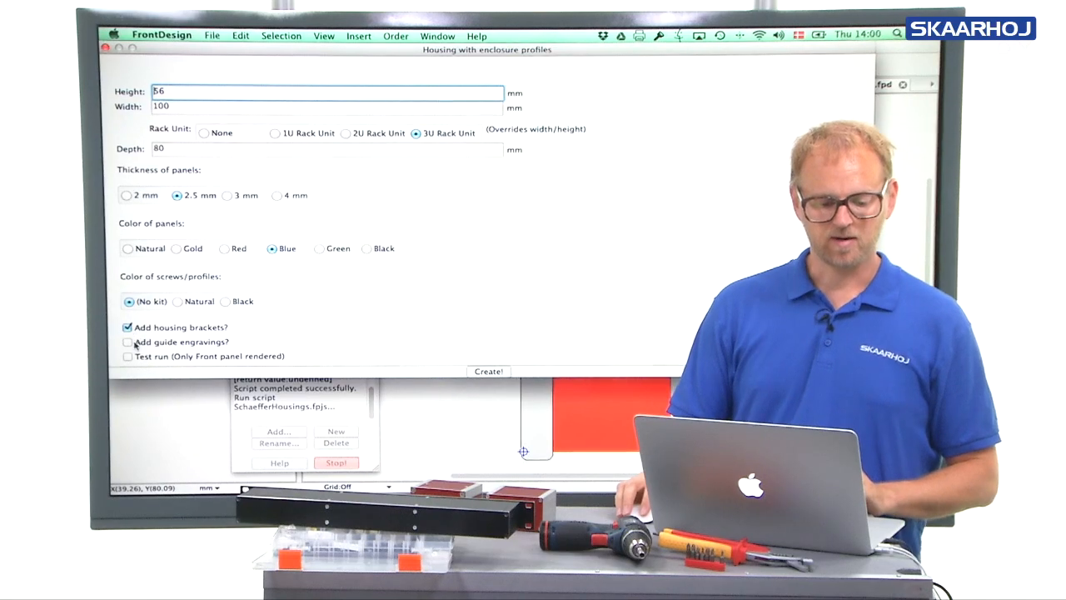
left_click(127, 342)
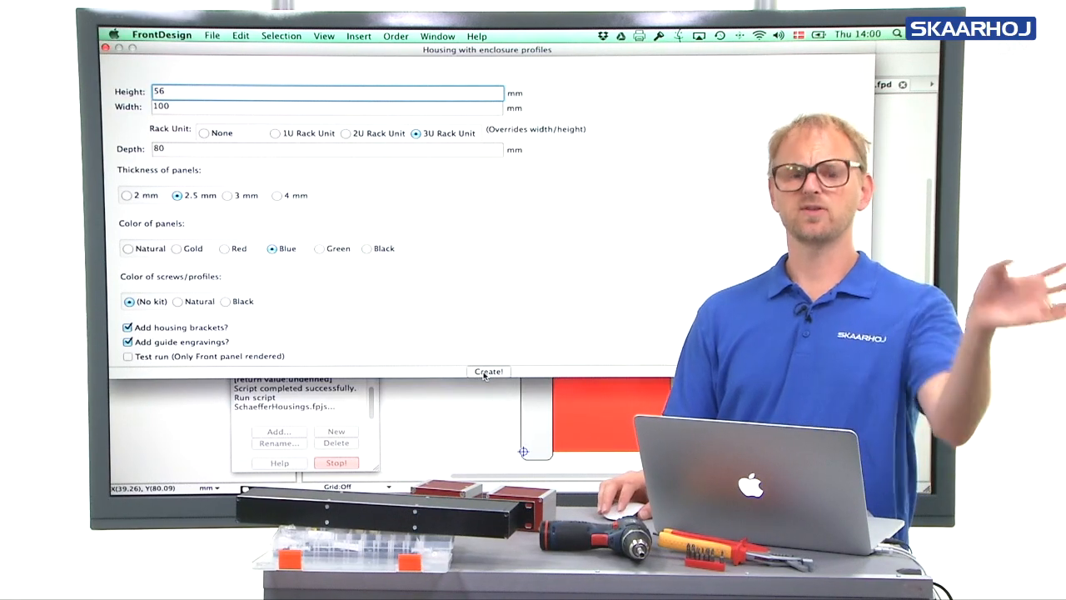
left_click(488, 372)
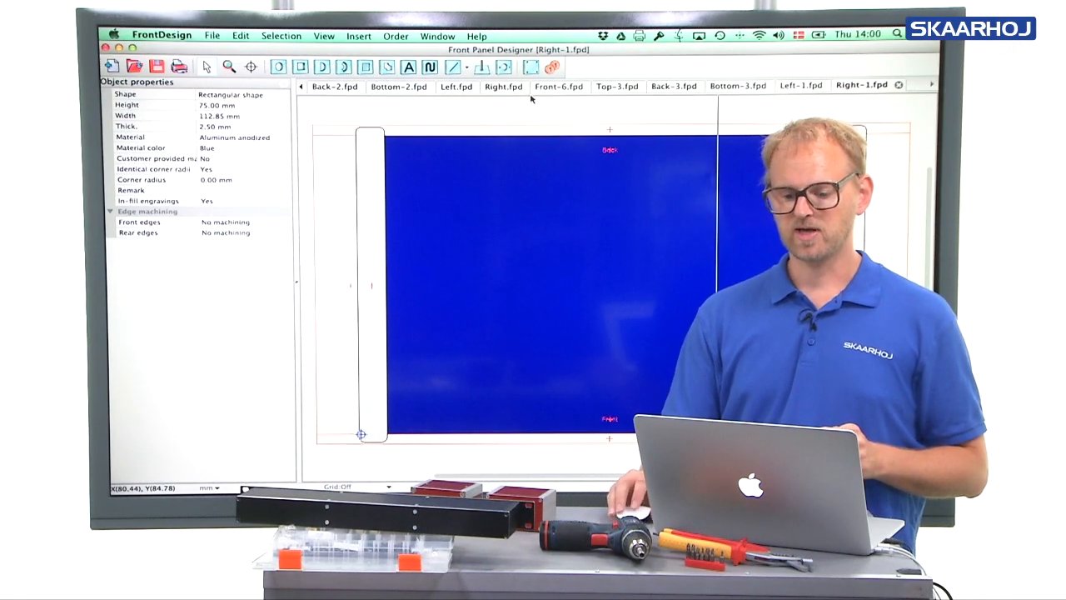
Switch to the Front-6.fpd panel.
left_click(559, 86)
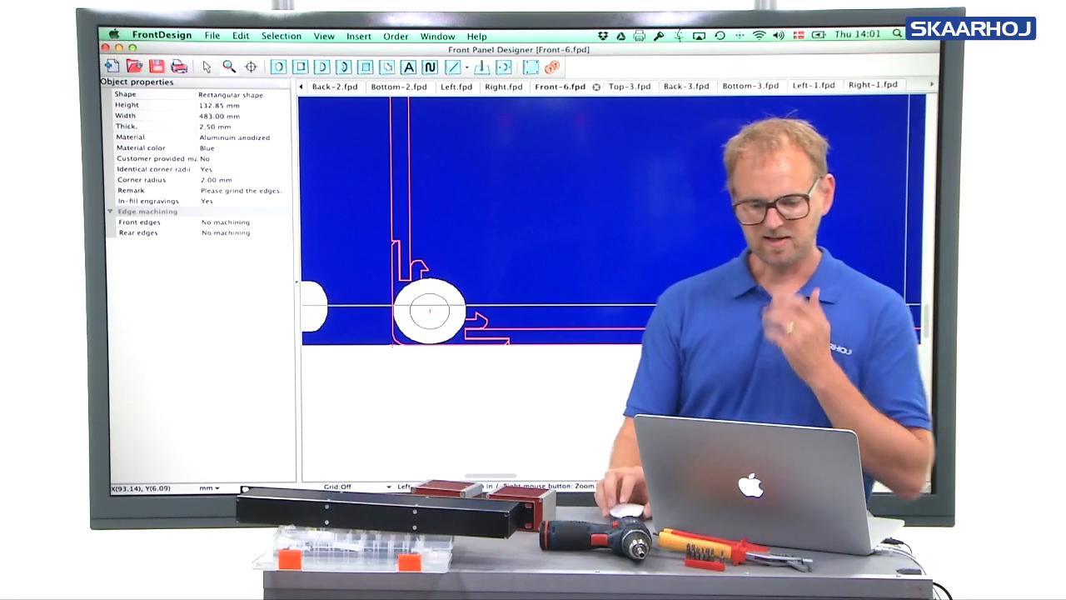
left_click(617, 86)
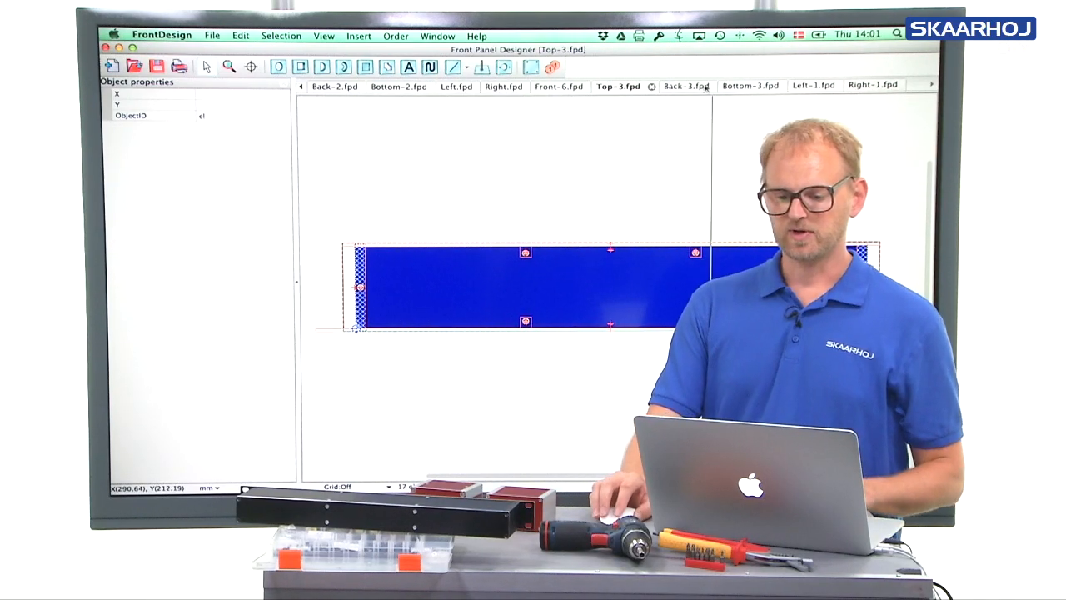
left_click(687, 86)
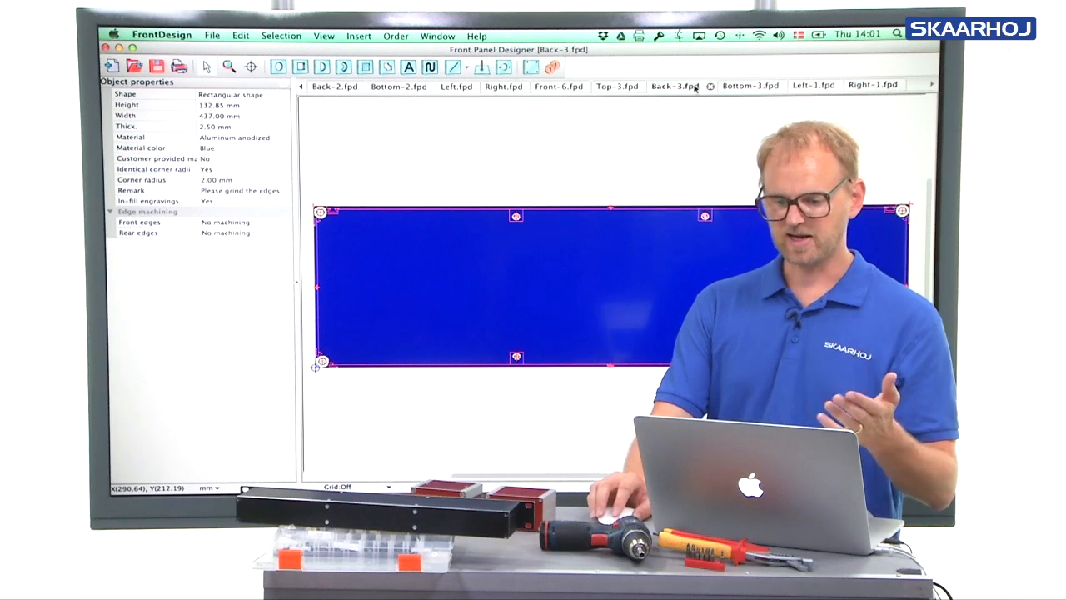
left_click(739, 85)
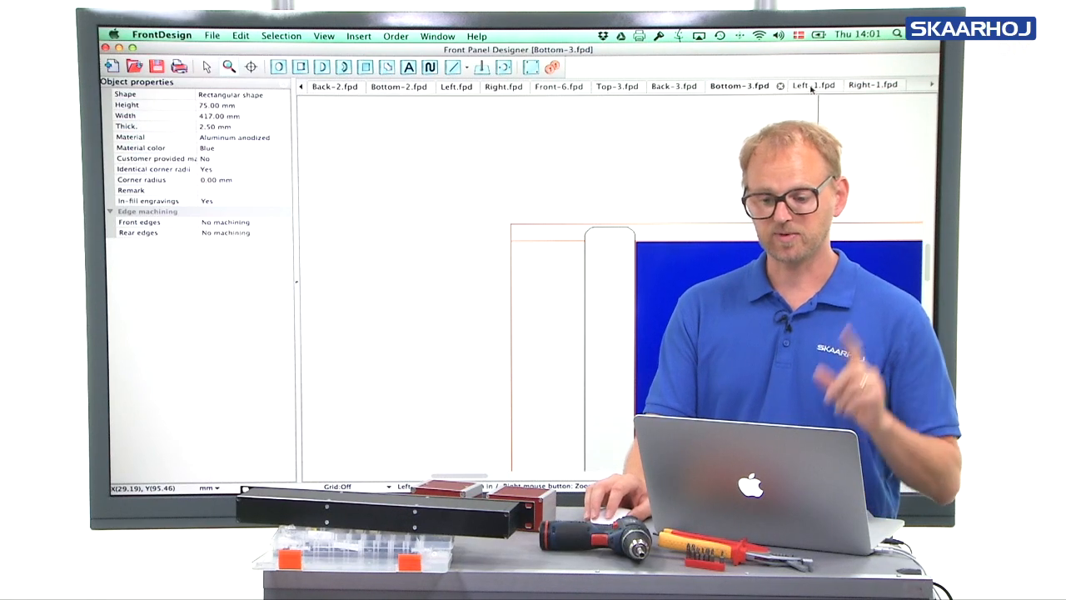
left_click(800, 85)
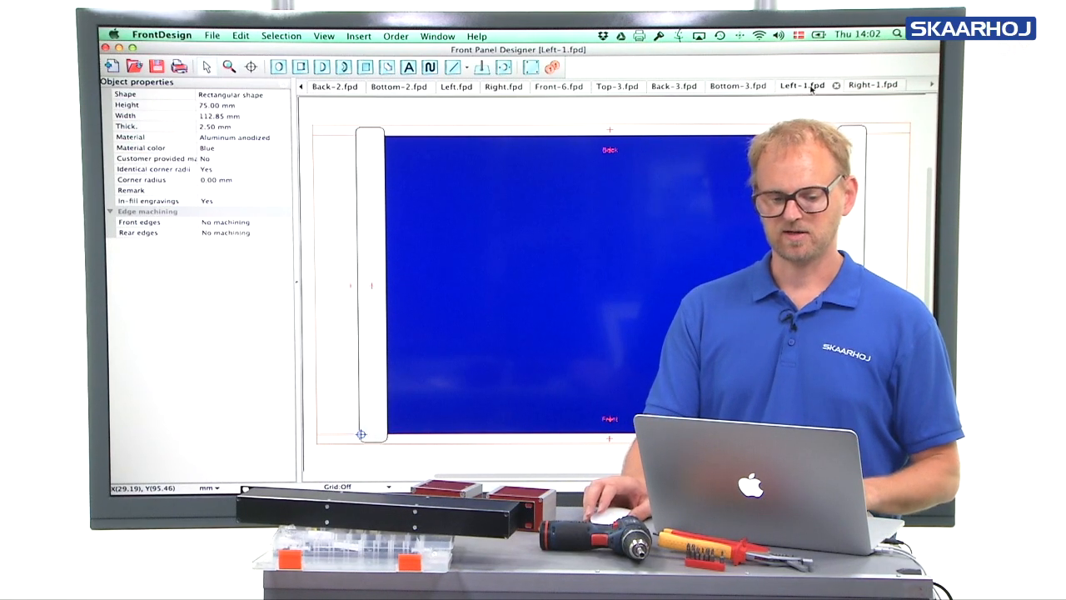
left_click(874, 85)
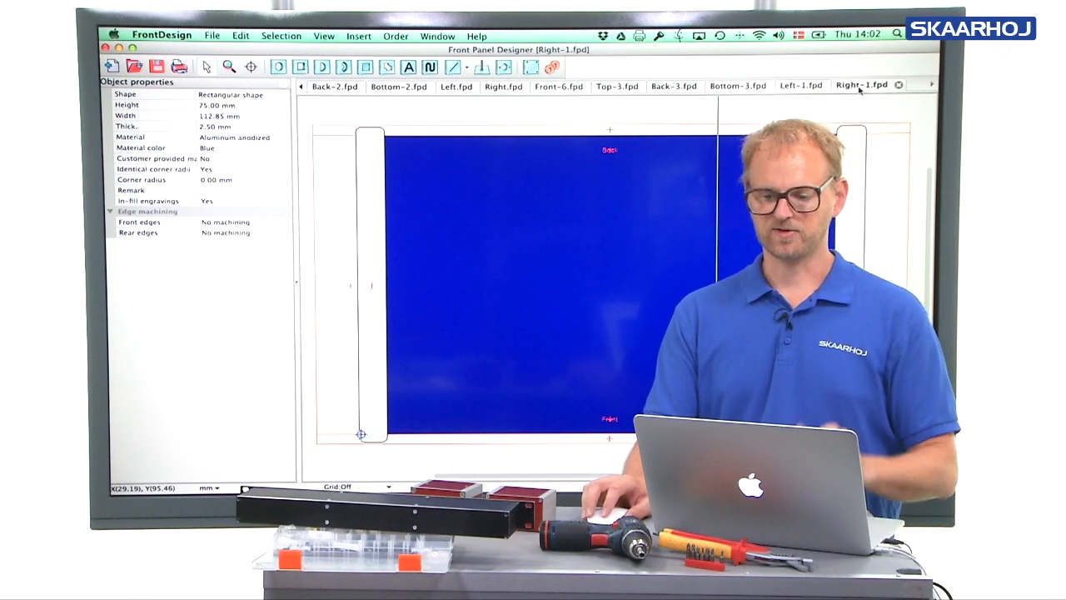
left_click(739, 86)
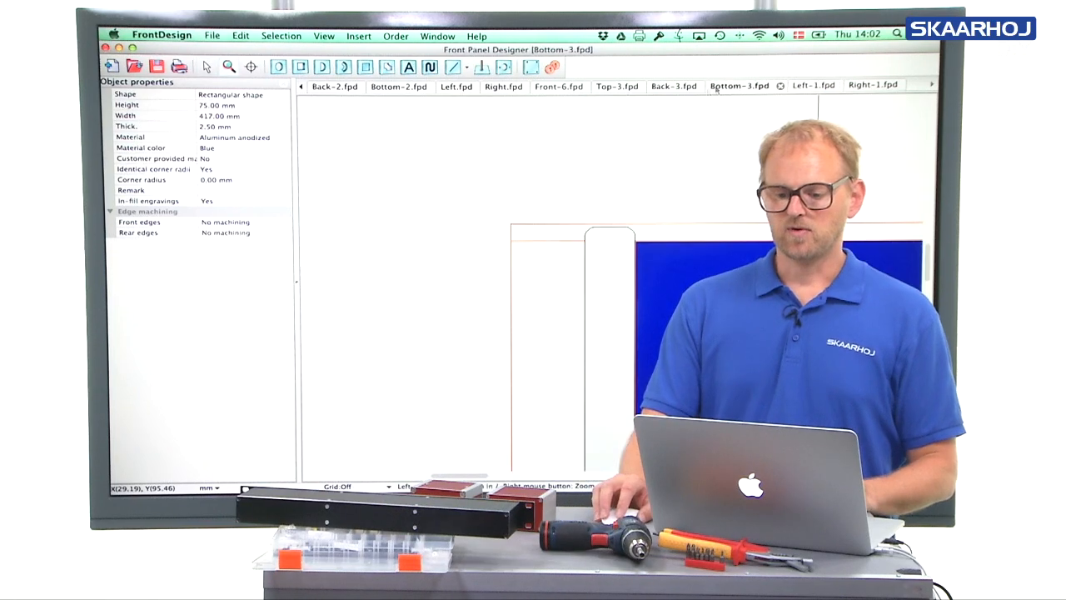
left_click(674, 86)
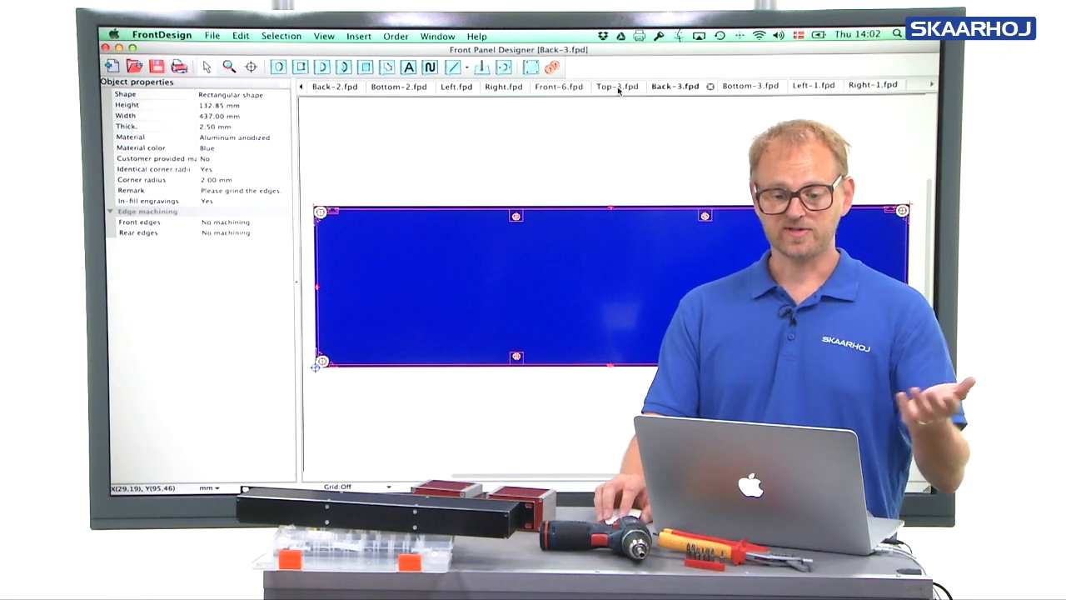
left_click(616, 86)
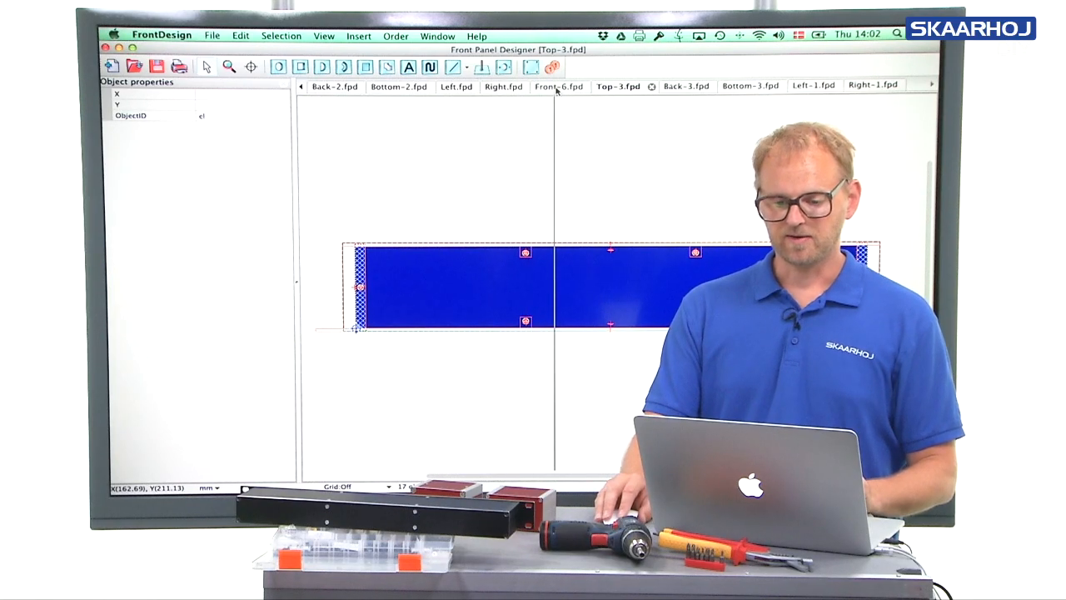
left_click(559, 85)
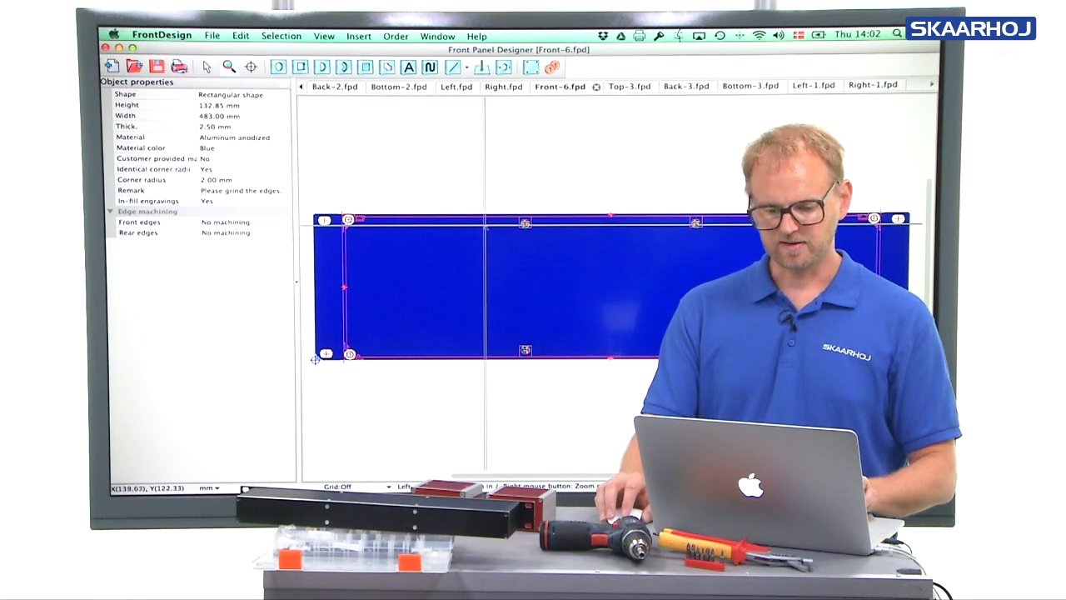